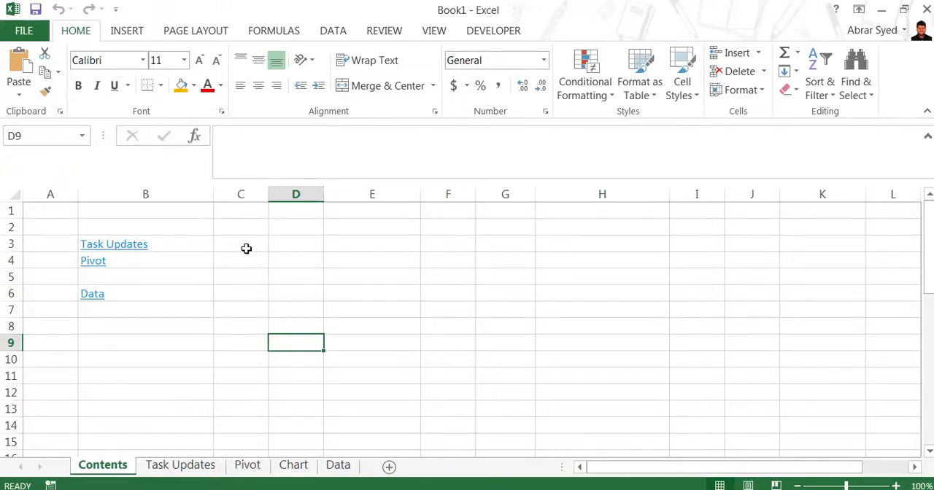
mouse_move(146, 292)
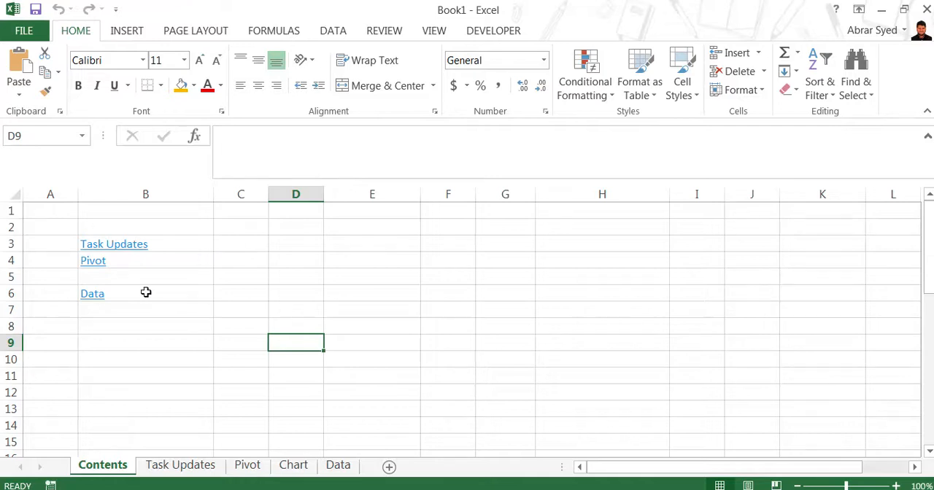
mouse_move(114, 244)
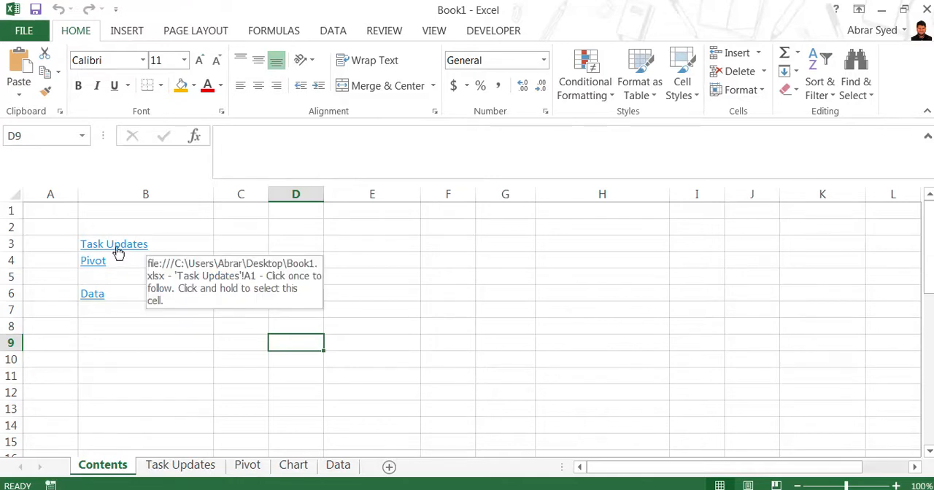
mouse_move(149, 326)
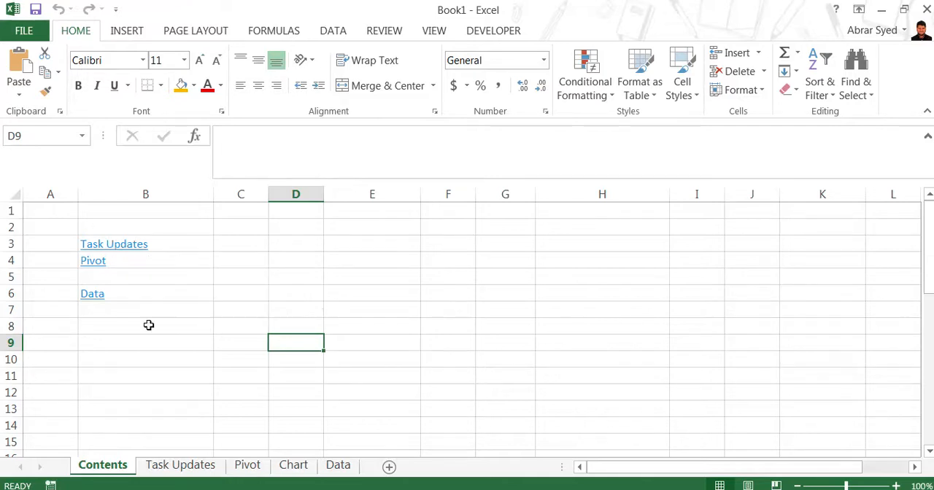
mouse_move(161, 338)
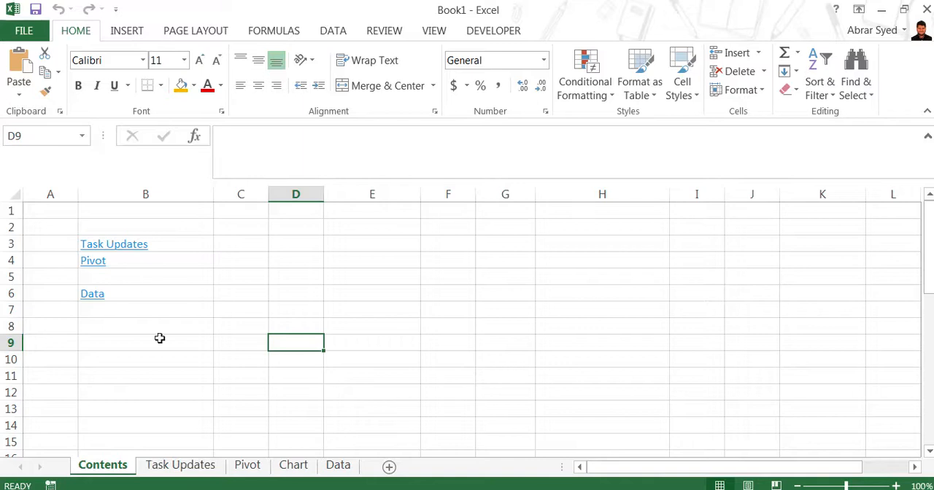
- Check the existing Task Updates link and the Chart sheet, ending back on Contents
click(180, 465)
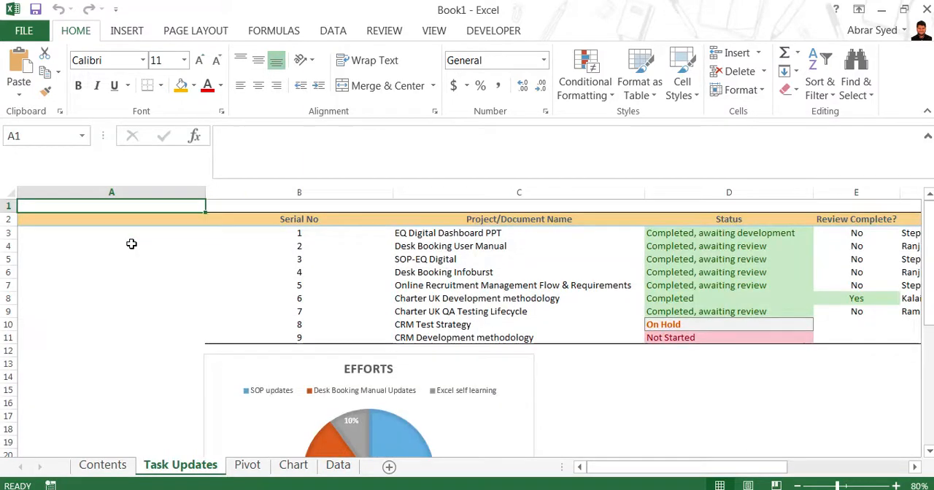
click(102, 464)
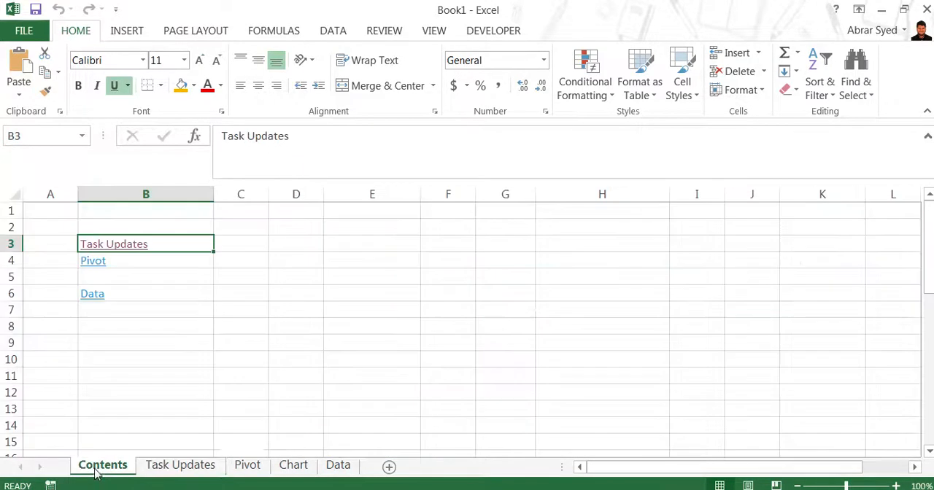
click(293, 464)
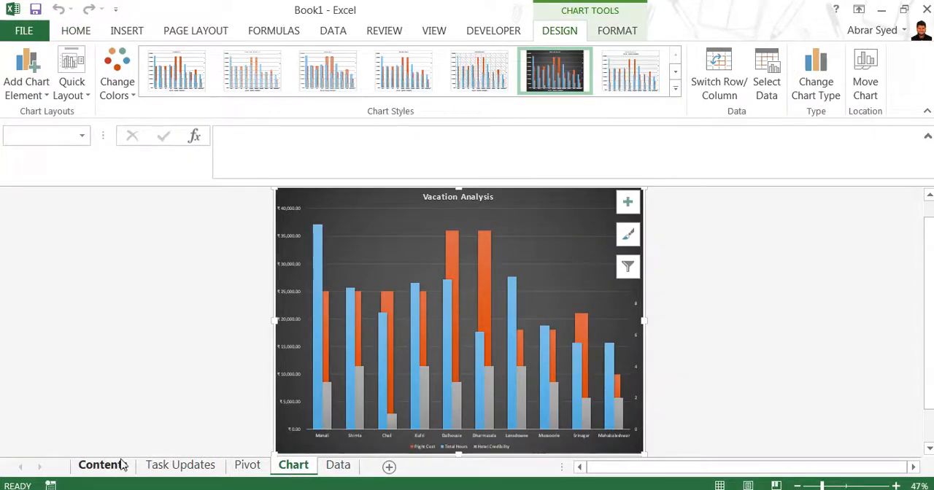
click(102, 464)
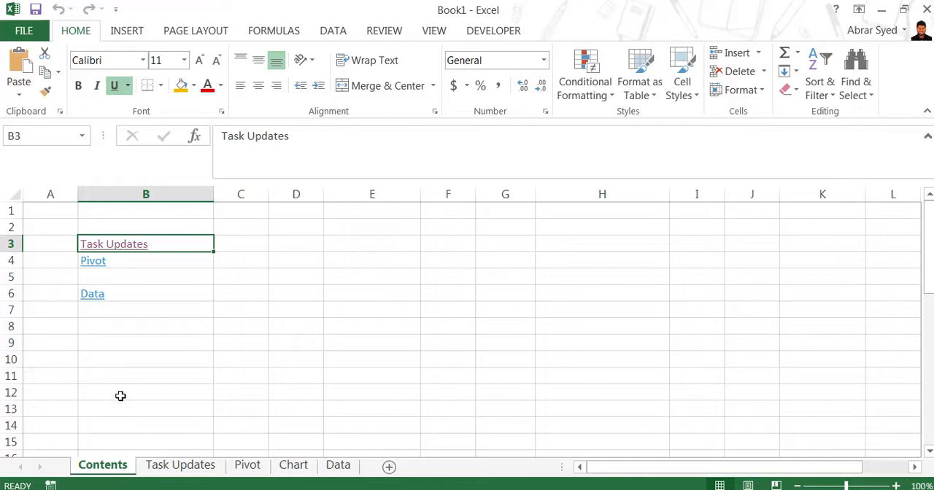
- Pick empty cell B5 on Contents for the new link, with Sheet1 added alongside
click(146, 274)
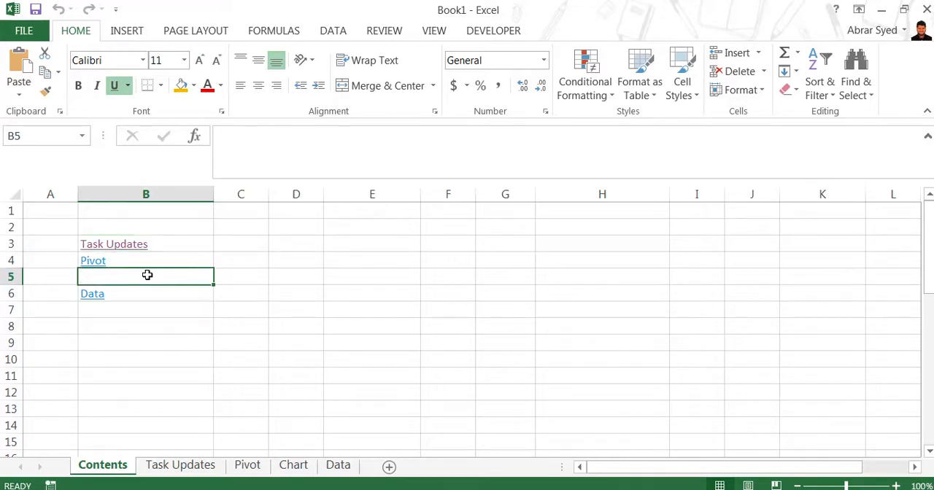
mouse_move(330, 373)
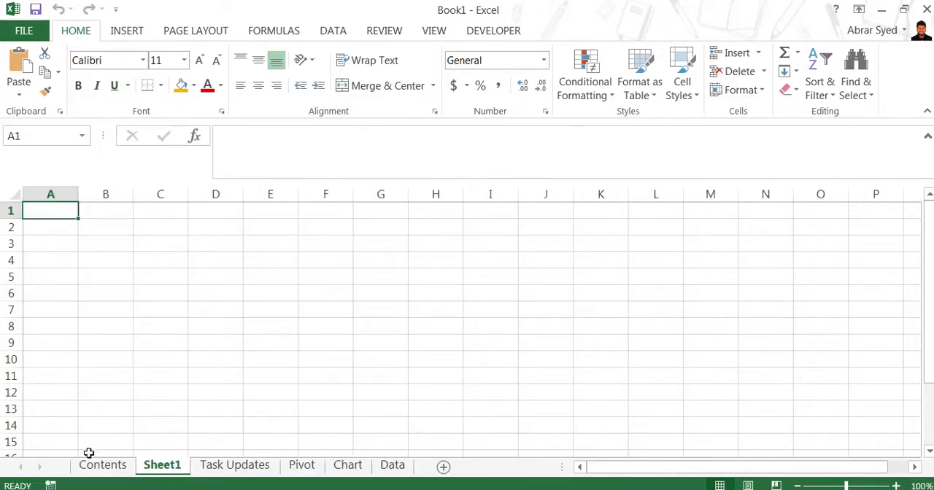
click(103, 464)
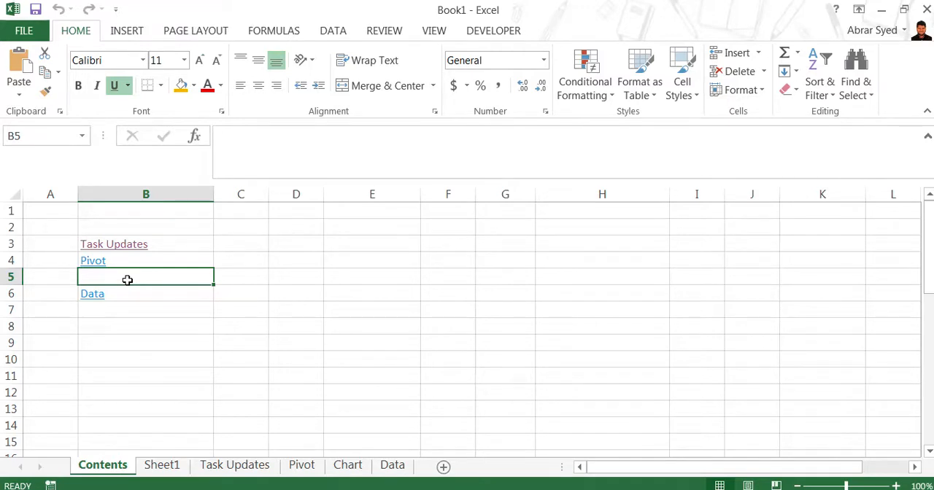
- Link cell B5 to Sheet1!A1 via Place in This Document and return to Contents
right_click(129, 280)
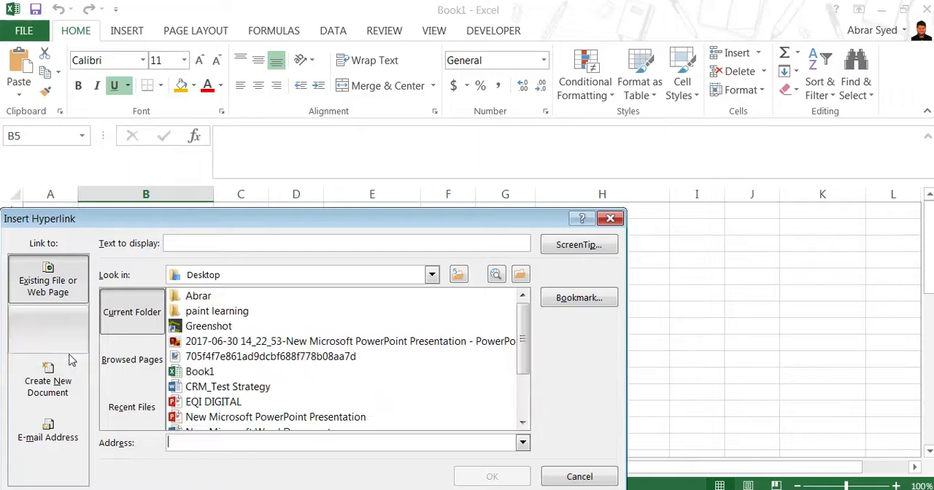
click(47, 329)
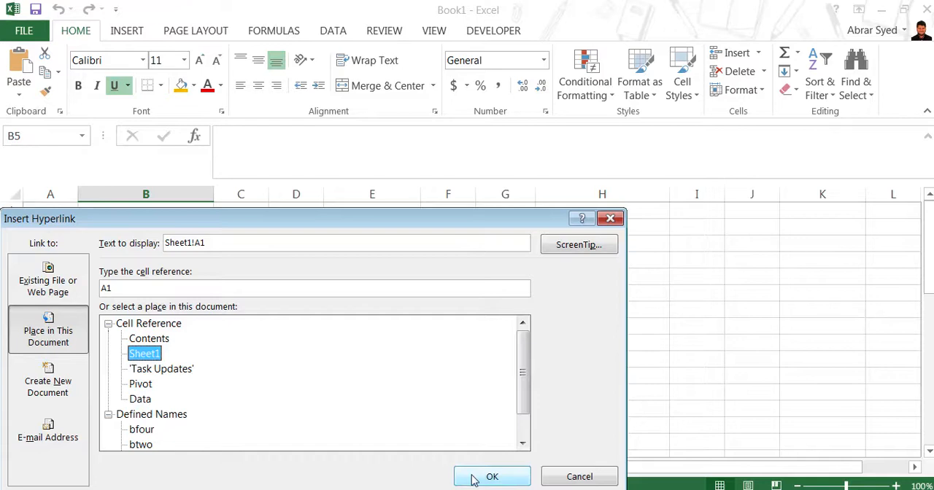
click(492, 475)
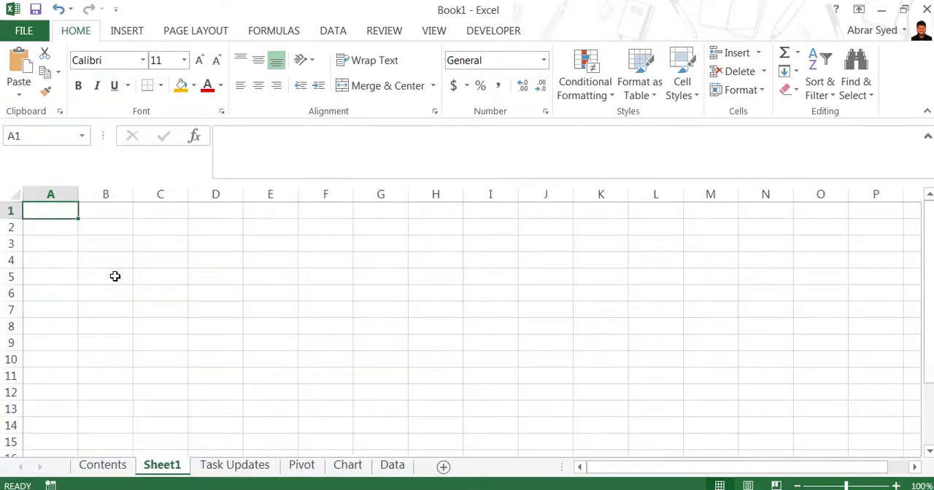
click(102, 465)
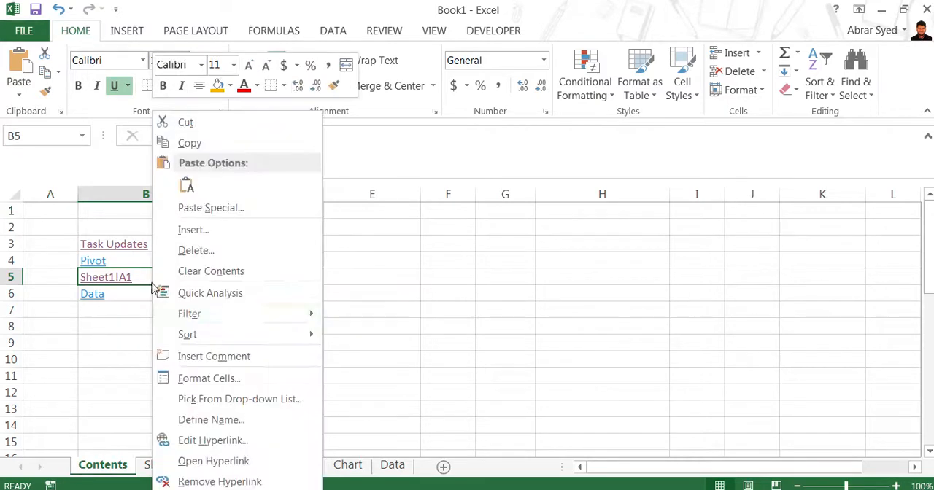
- Change the B5 link's displayed text to 'chart' and follow it to Sheet1
click(213, 441)
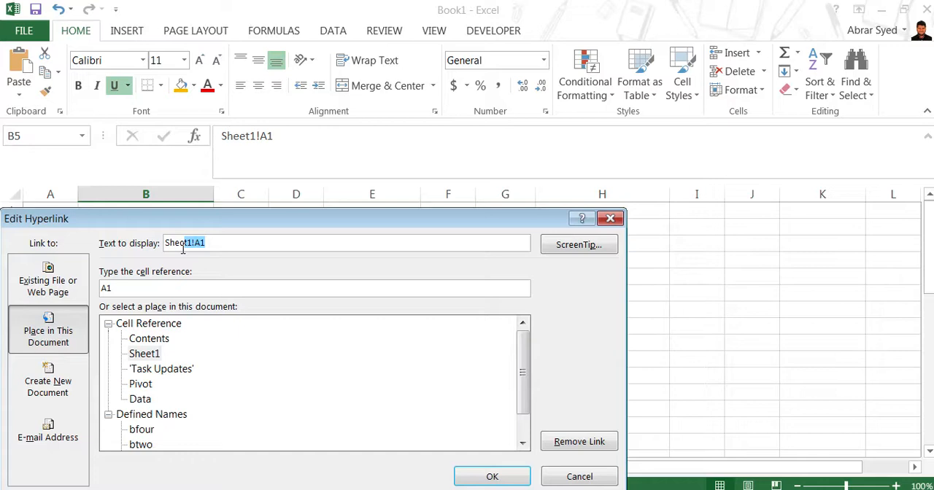
text(ch)
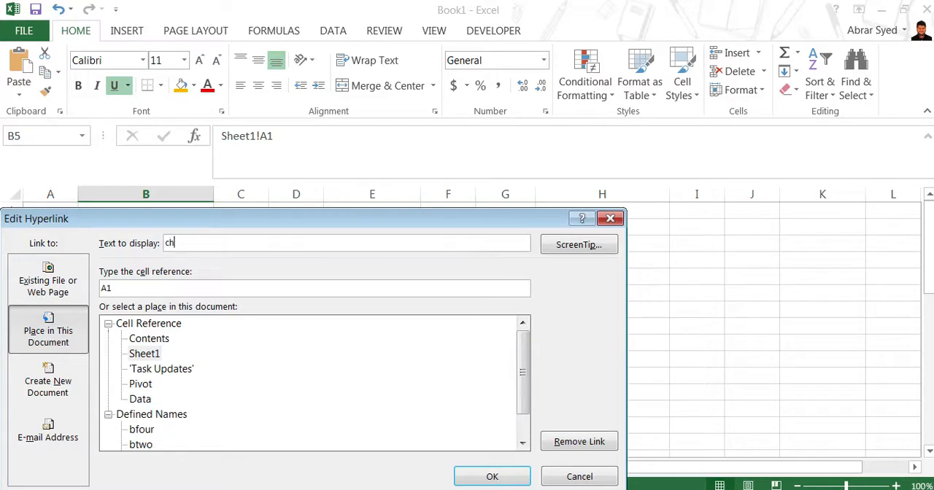
text(art)
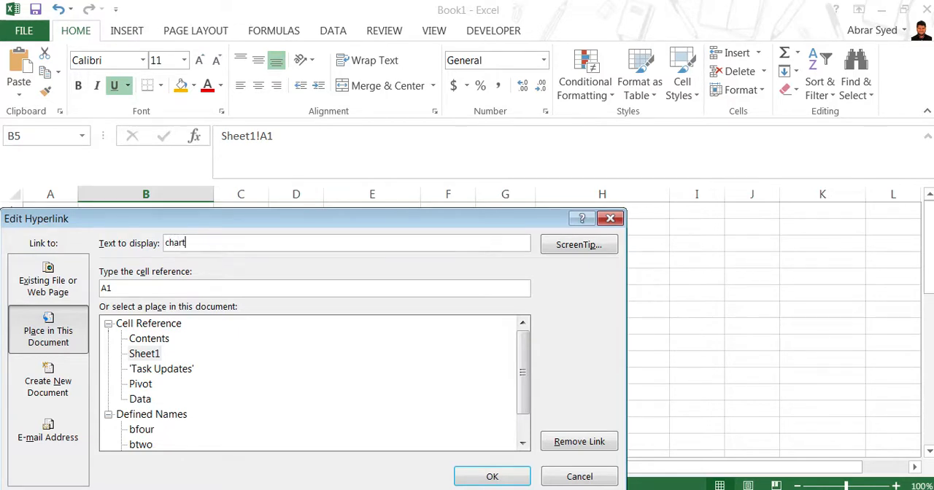
mouse_move(341, 406)
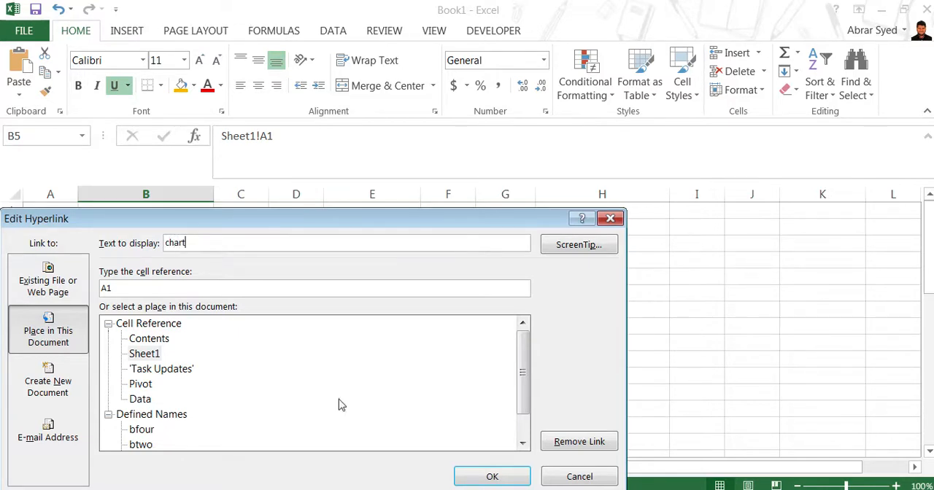
click(492, 476)
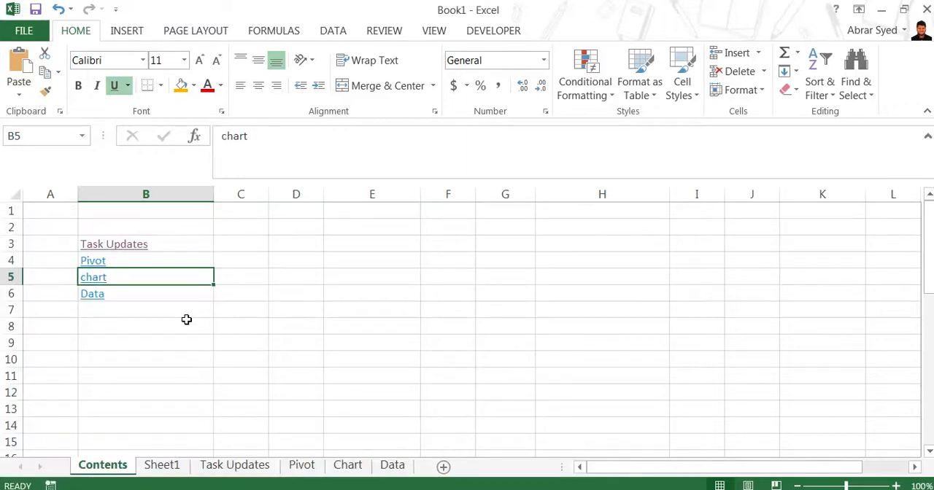
mouse_move(111, 315)
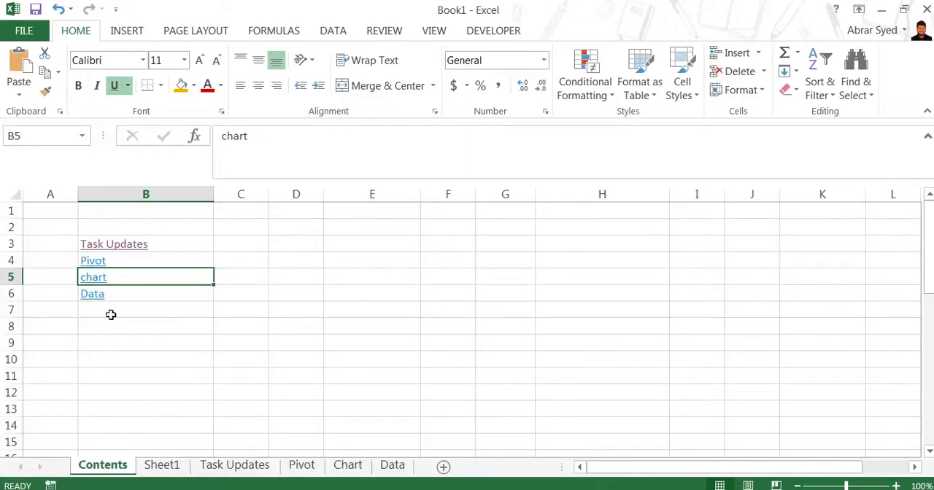
click(162, 464)
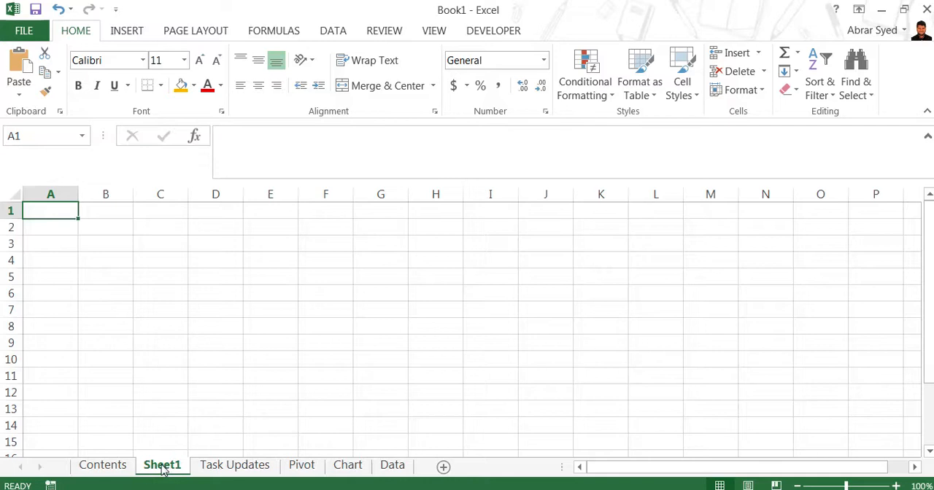
- Return to the Contents sheet, where the chart link shows as visited
click(102, 464)
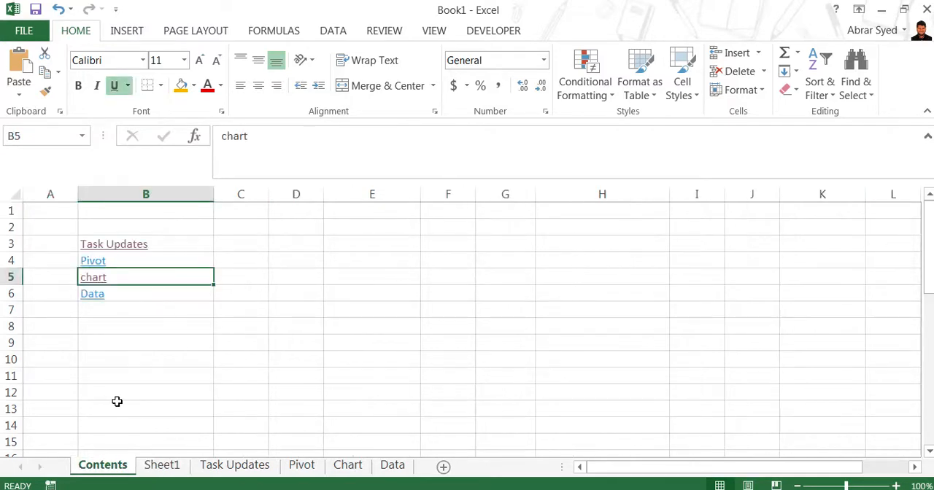
mouse_move(114, 423)
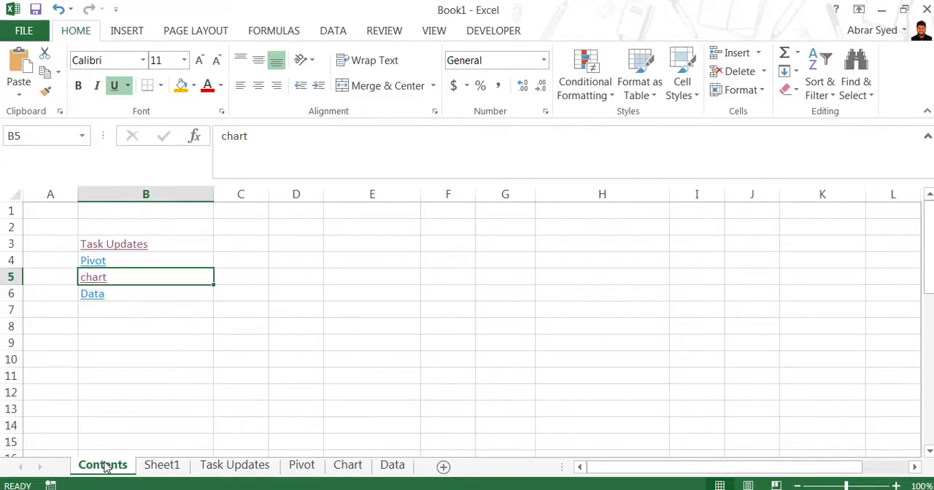
- Bring up the VBA code window for the Contents sheet via View Code
right_click(102, 464)
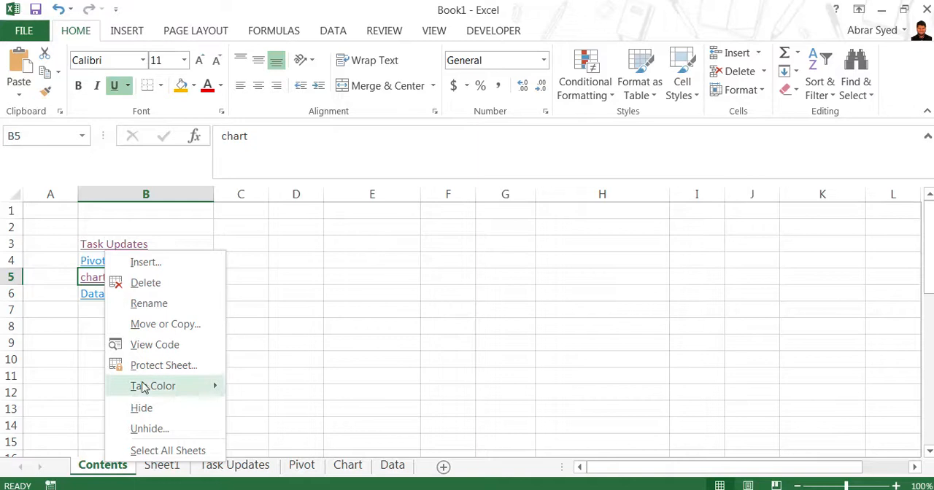
mouse_move(155, 344)
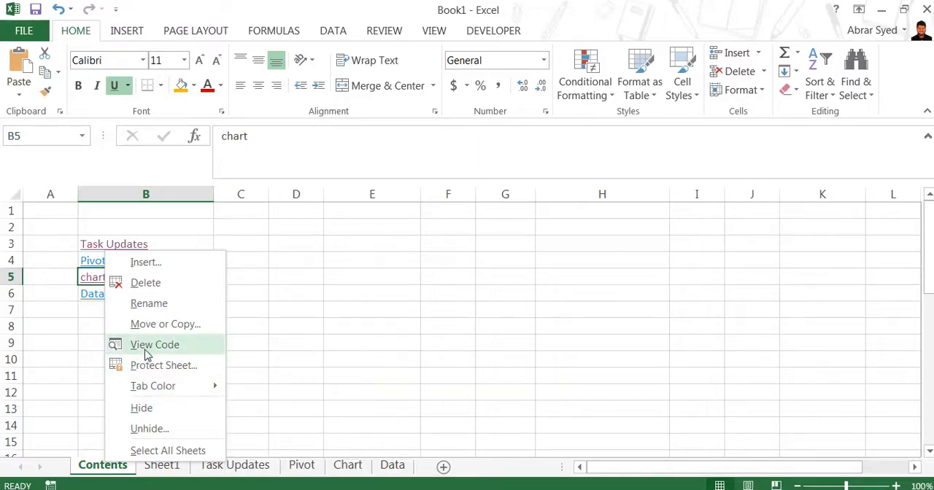
click(155, 344)
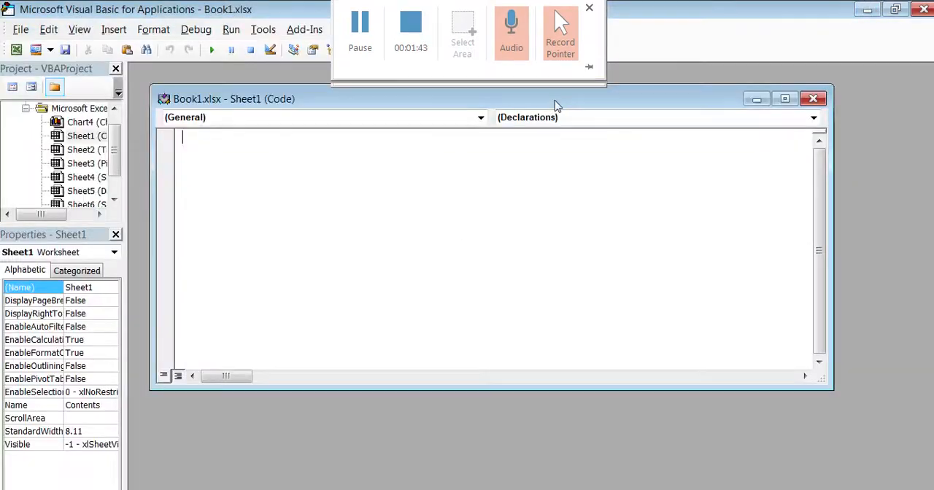
- Paste a Worksheet_FollowHyperlink sub with an If Target.TextToDisplay ... Then Sheets(...).Select line
click(590, 9)
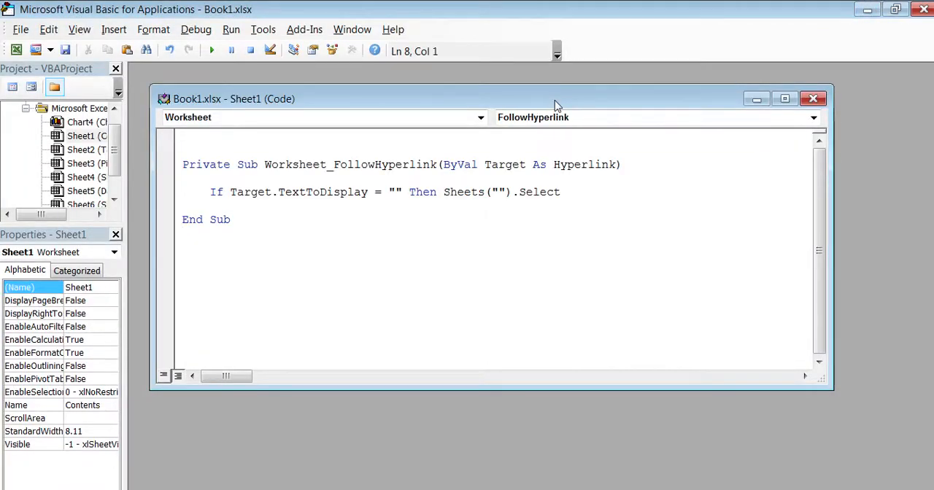
click(184, 233)
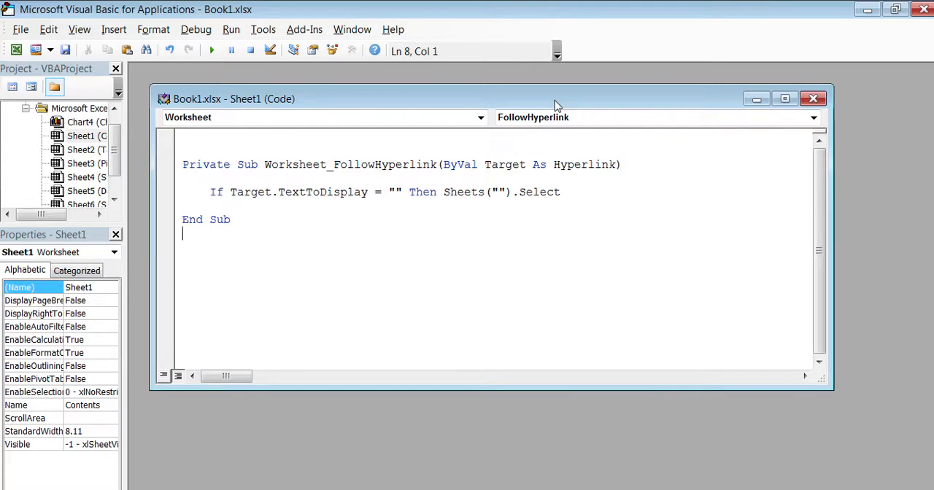
mouse_move(428, 237)
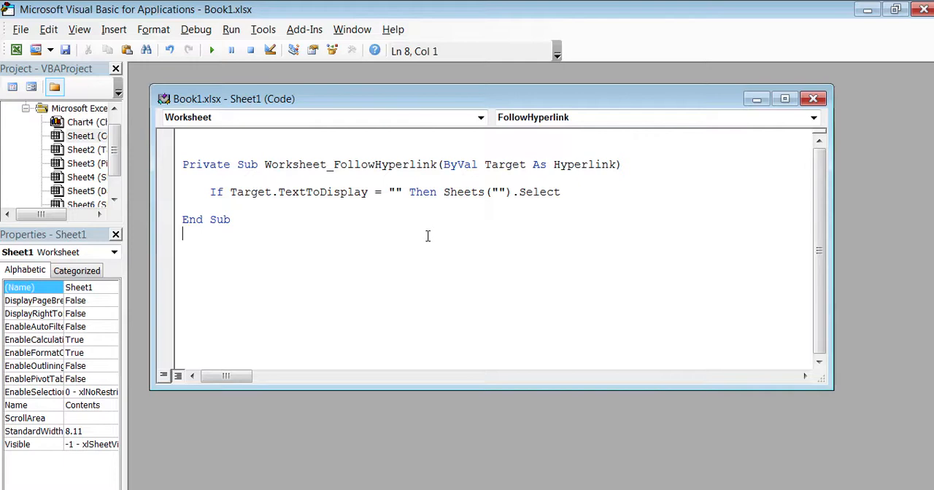
mouse_move(421, 234)
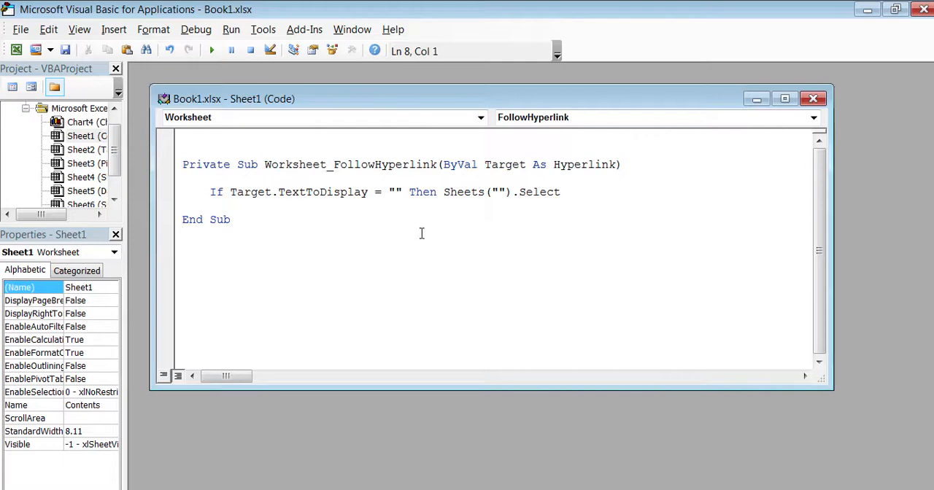
- Fill the If test's first quotes with the link text 'chart'
click(397, 193)
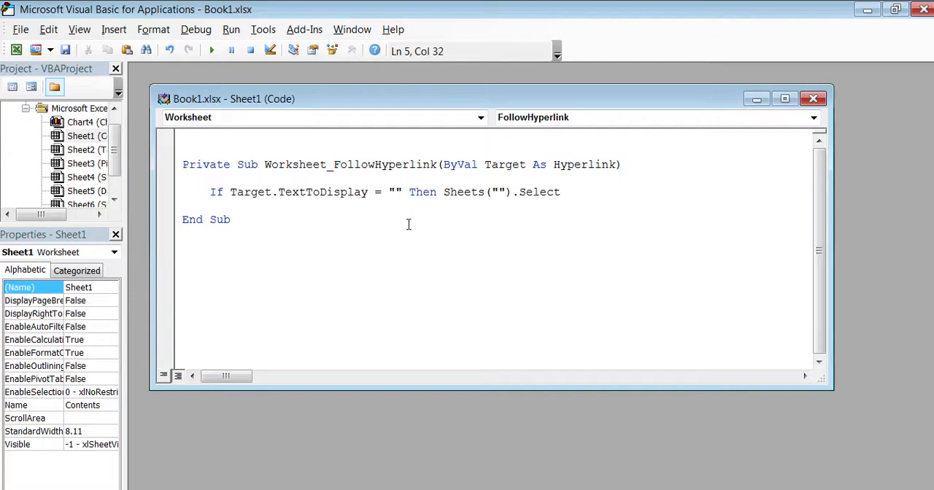
click(394, 193)
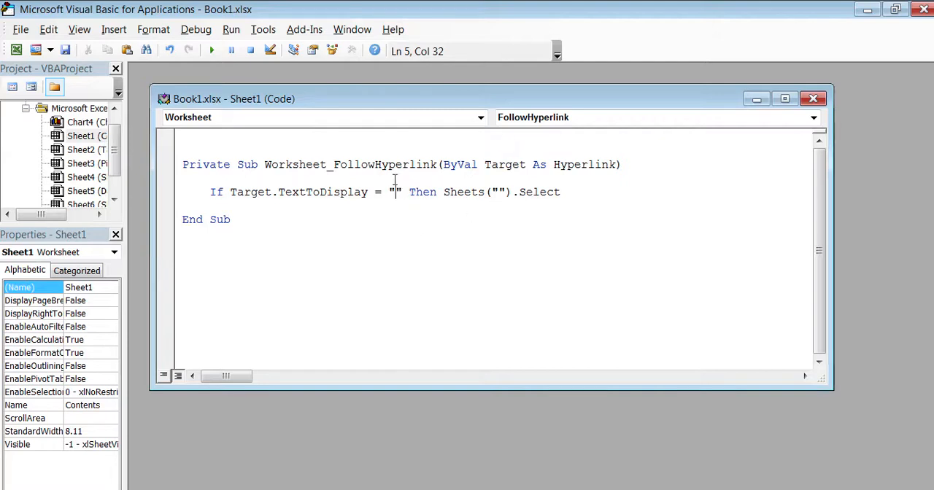
mouse_move(421, 205)
text(cha)
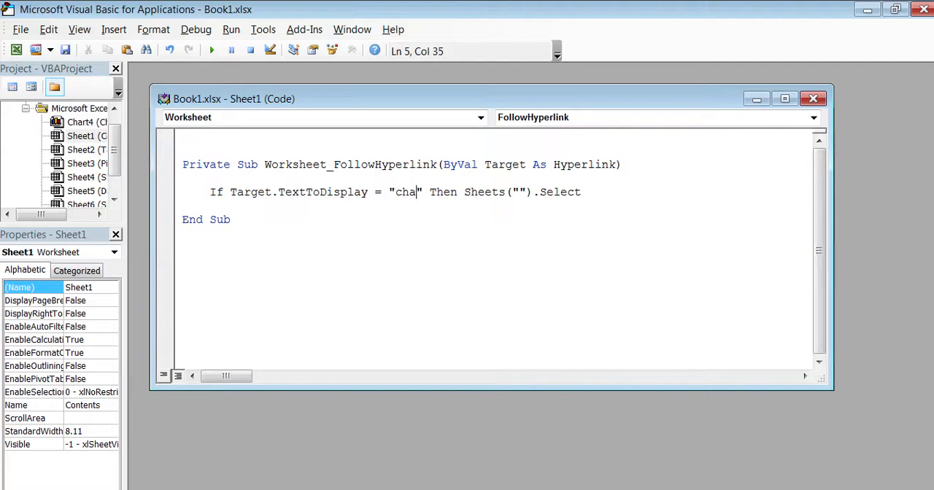
text(rt)
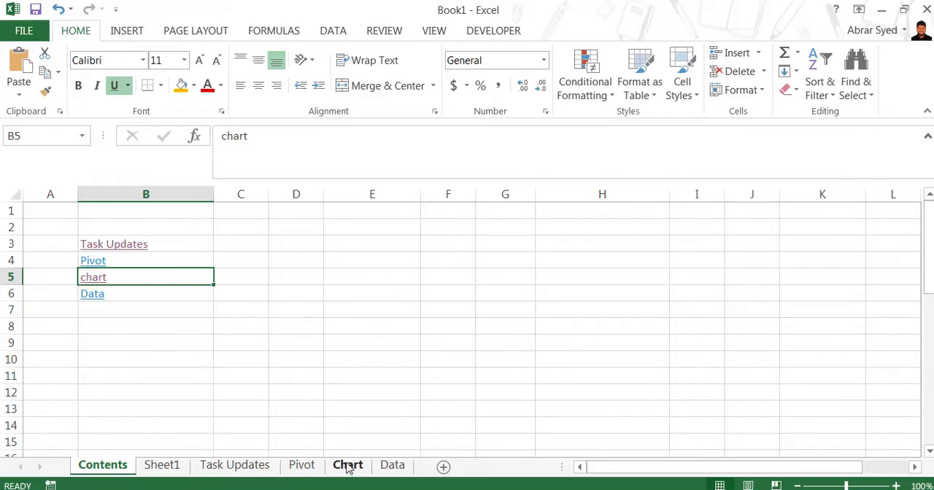
mouse_move(607, 315)
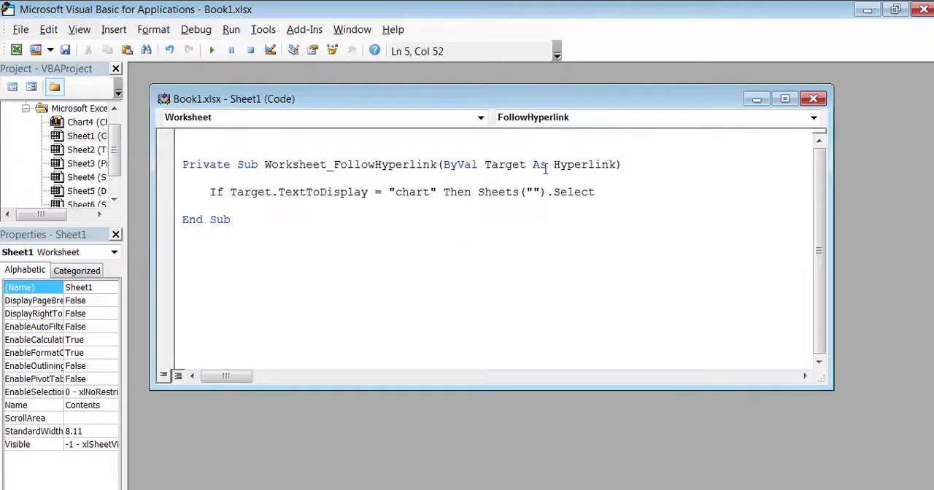
- Fill the Sheets("") quotes with 'Chart' so the handler selects that sheet
text(Cha)
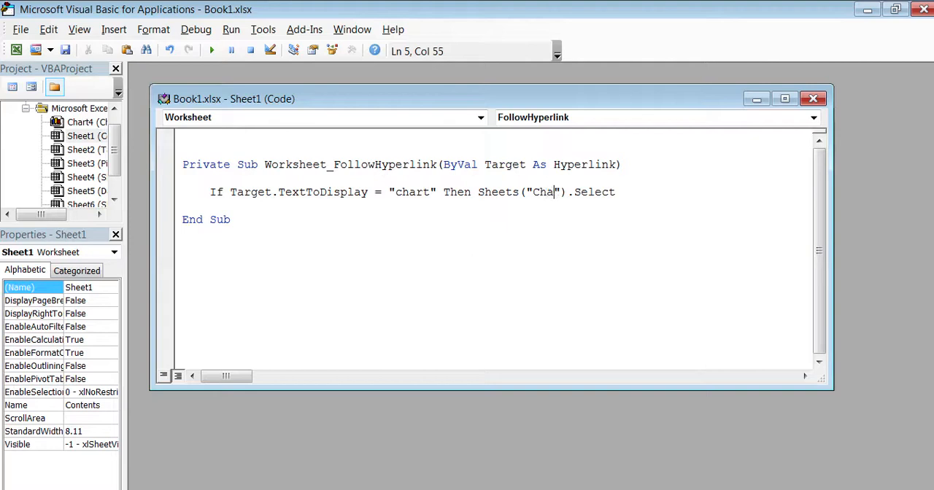
text(rt)
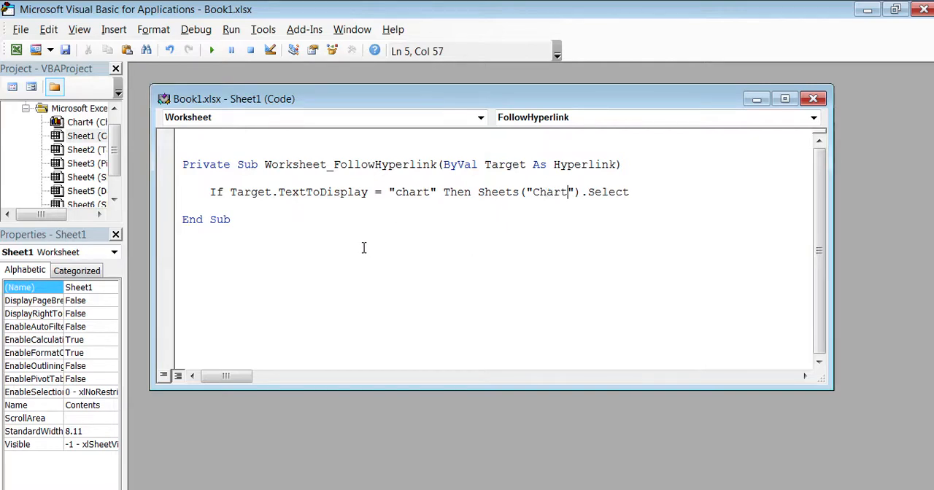
mouse_move(64, 49)
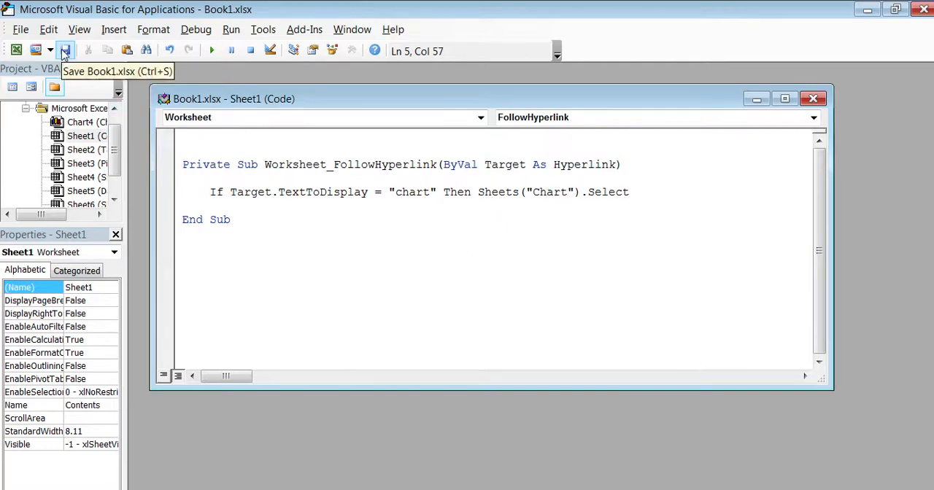
- Save from the VBA editor and decline the macro-free workbook warning
click(65, 50)
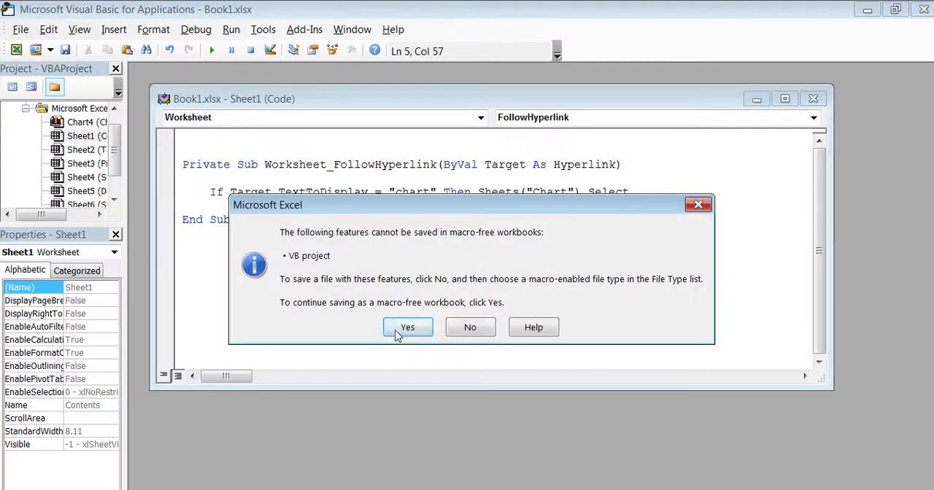
click(405, 327)
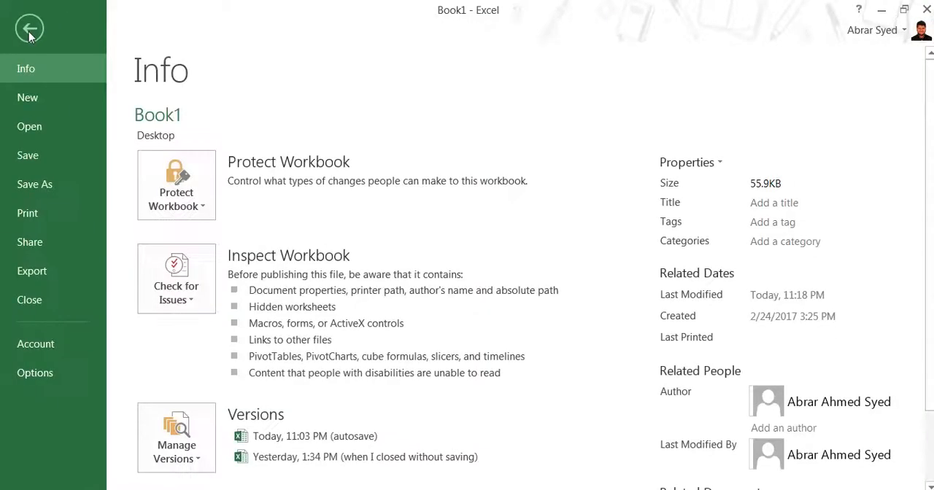
mouse_move(35, 184)
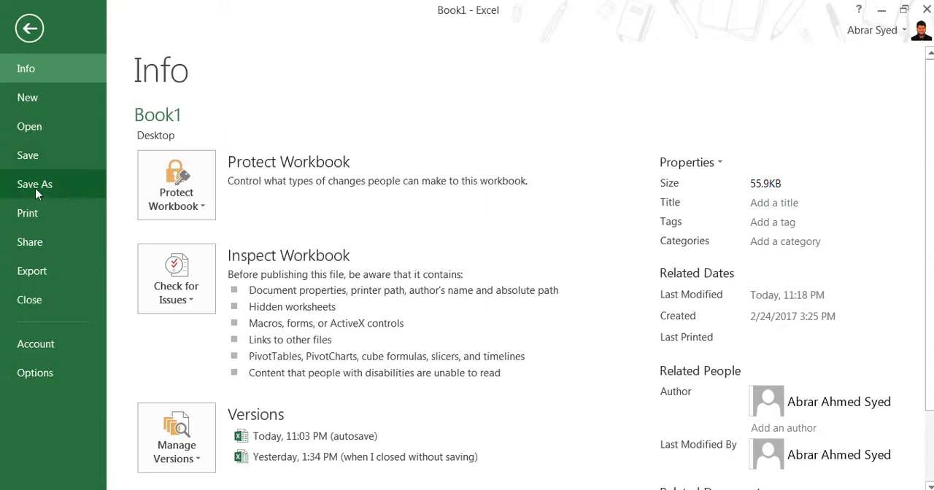
- Start Save As to this computer for a macro-enabled file type
click(35, 184)
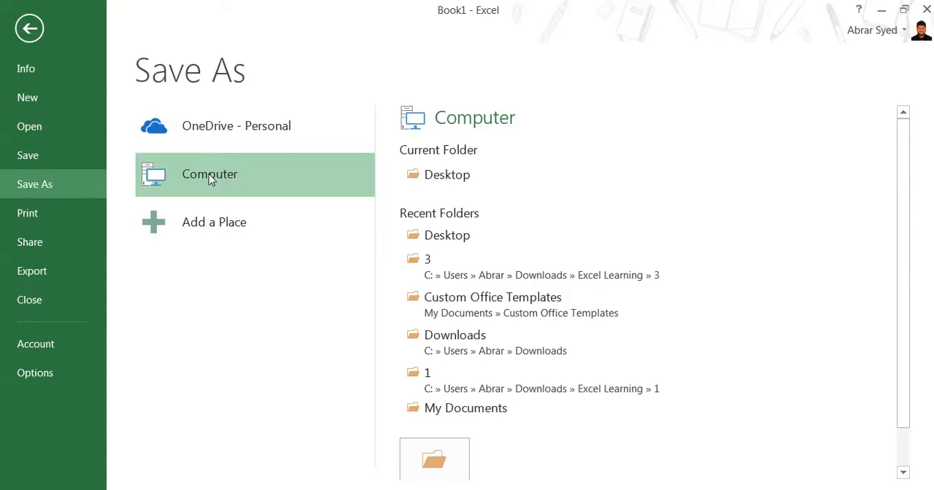
click(447, 175)
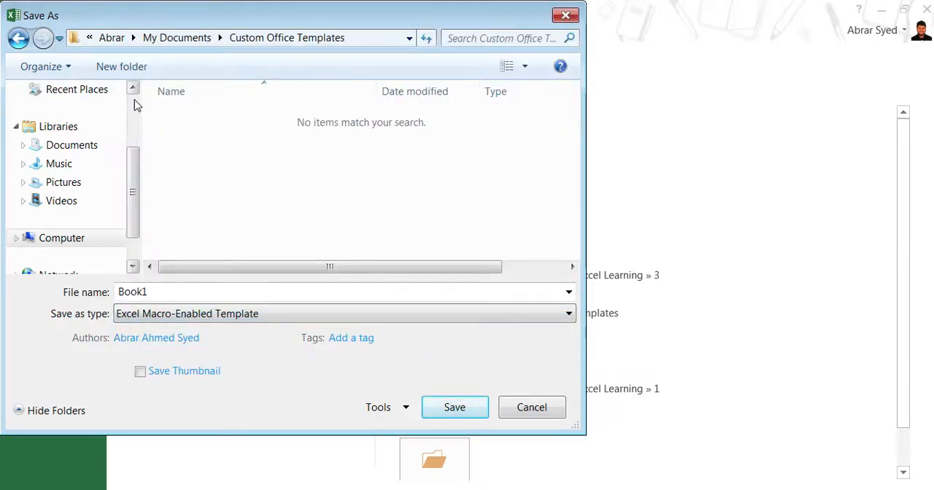
- Save the workbook to the Desktop as a macro-enabled file named 'chart'
click(65, 152)
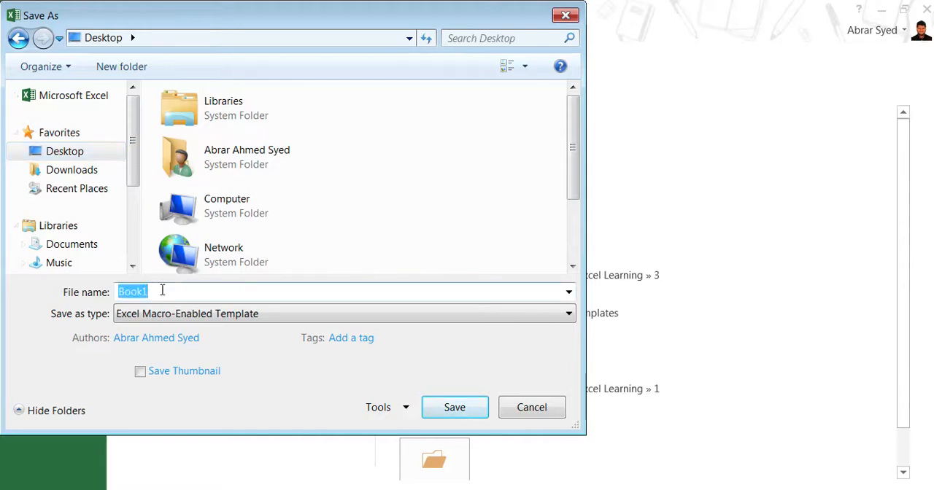
text(chart)
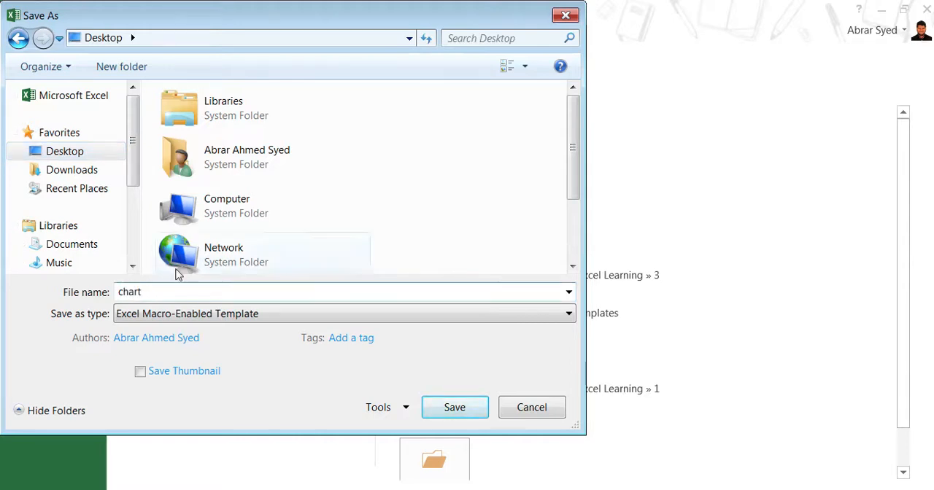
click(454, 408)
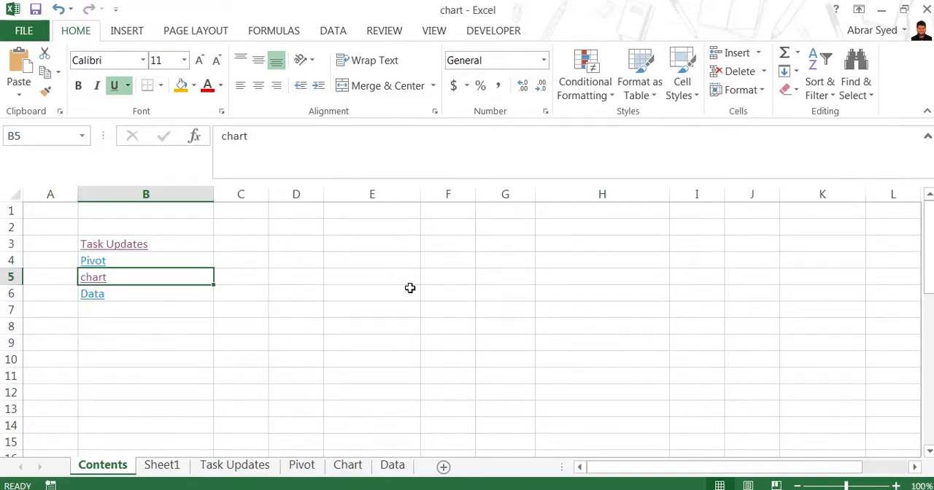
mouse_move(95, 278)
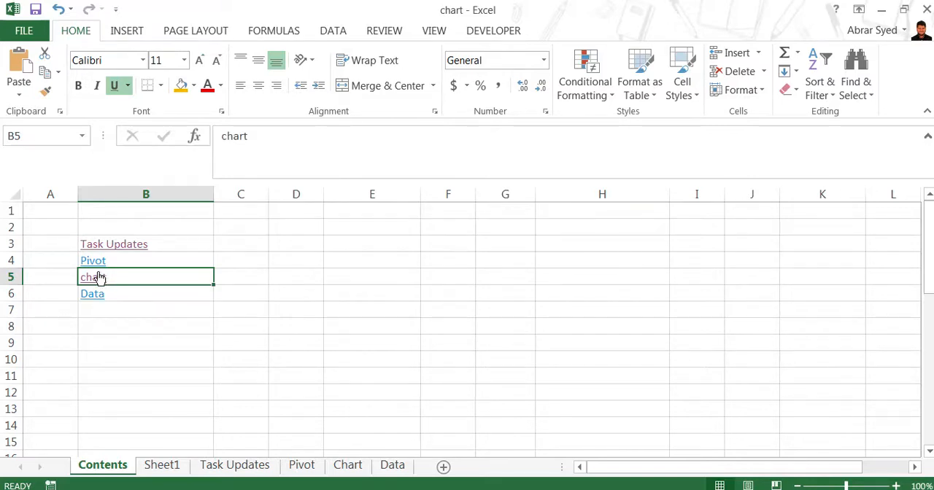
- Follow the B5 chart link to the Chart sheet, return to Contents, and follow it again to verify
click(347, 464)
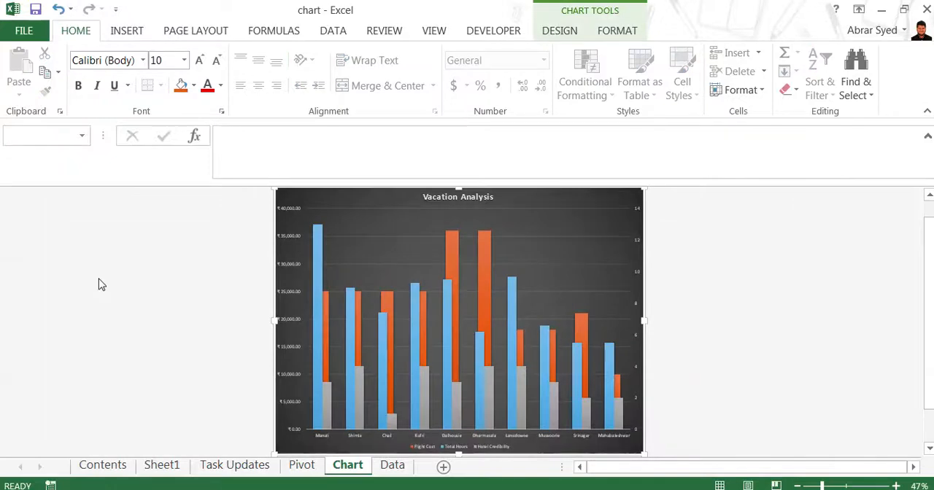
click(102, 464)
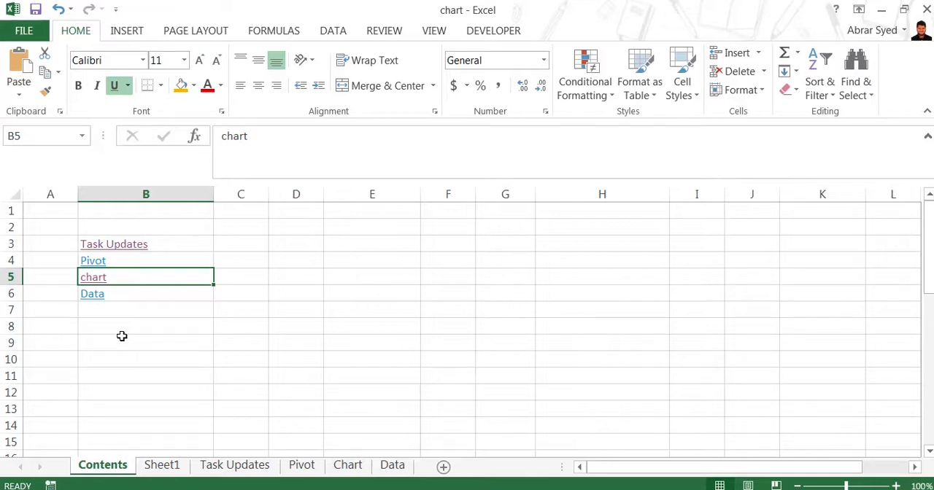
mouse_move(94, 277)
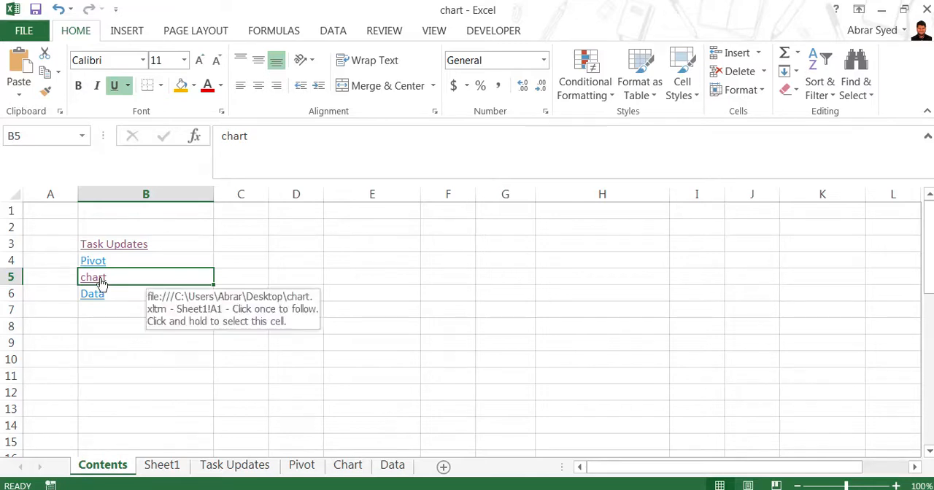
click(93, 277)
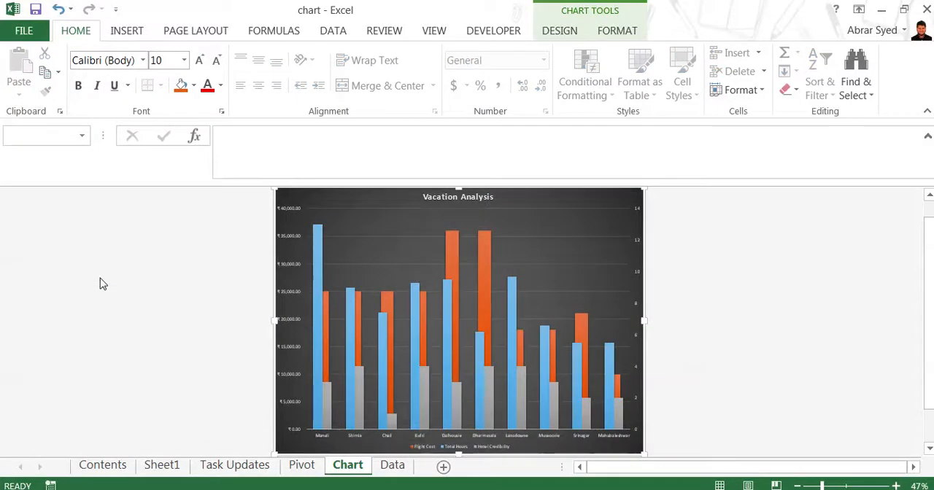